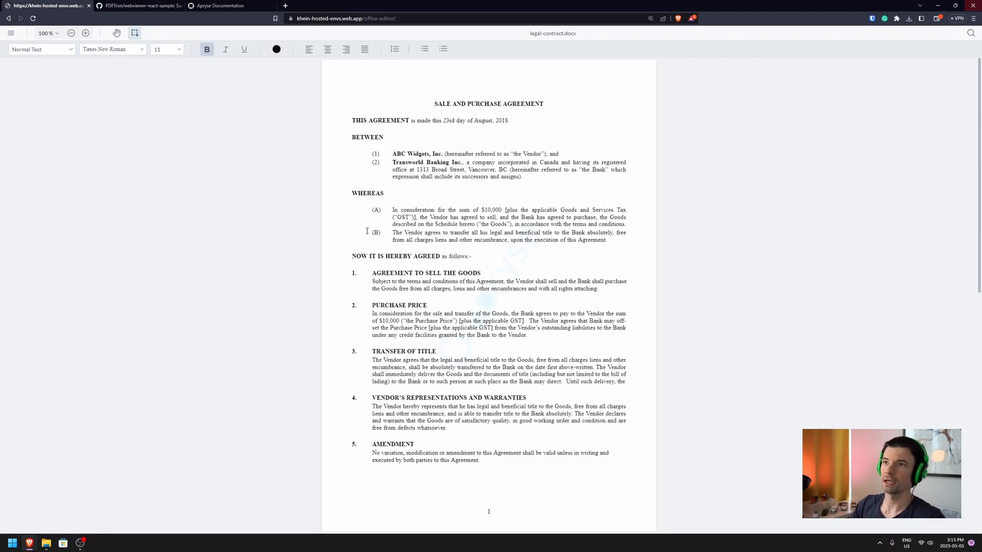
# Switch from the contract editing demo to the Apryse Documentation home page.
pyautogui.click(220, 6)
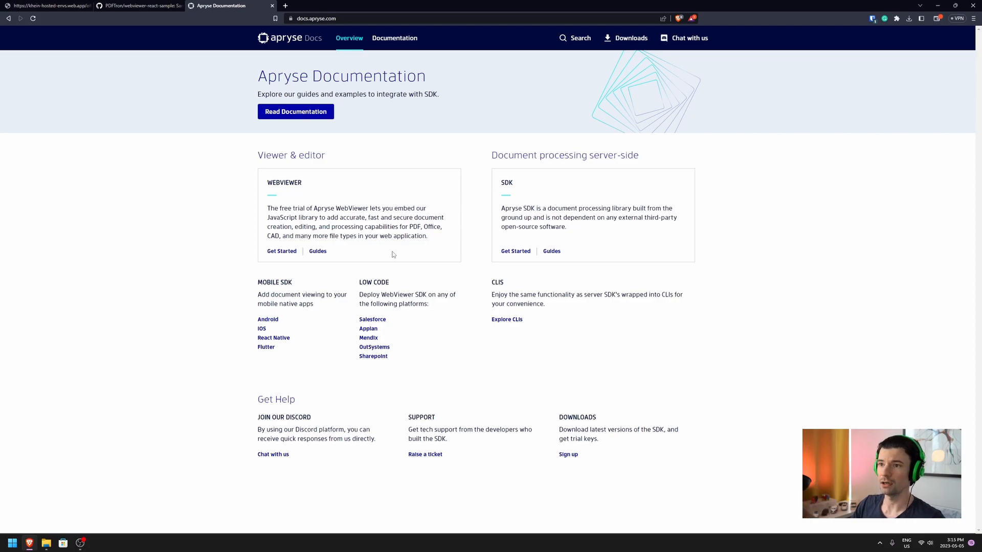
# From WebViewer Get Started, pick React and download webviewer-react-sample from GitHub as ZIP.
pyautogui.click(295, 112)
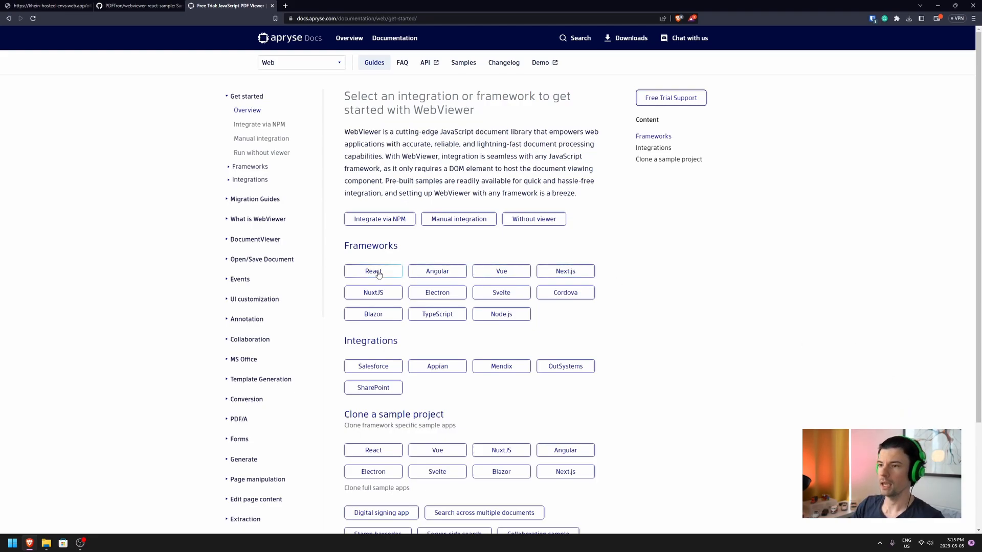
pyautogui.click(372, 271)
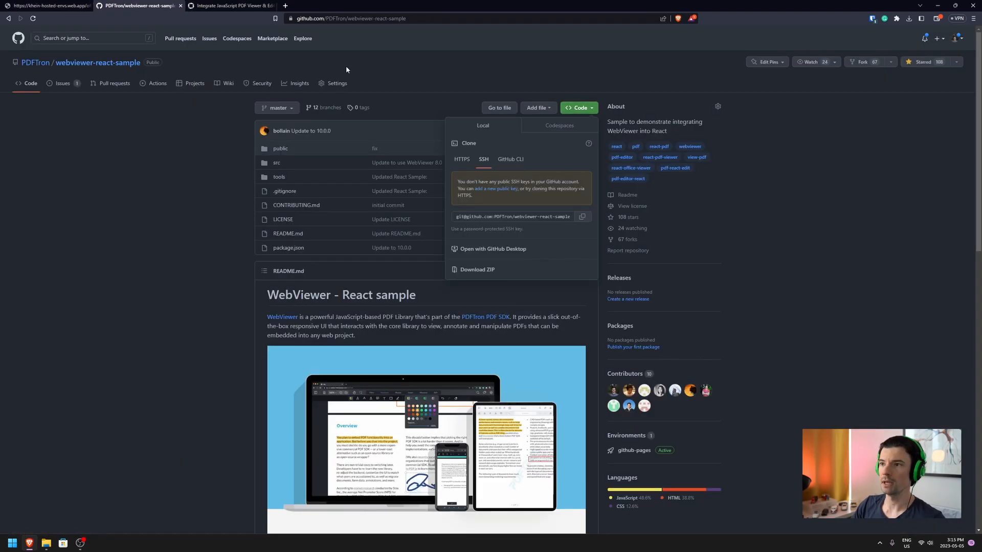
pyautogui.moveTo(468, 274)
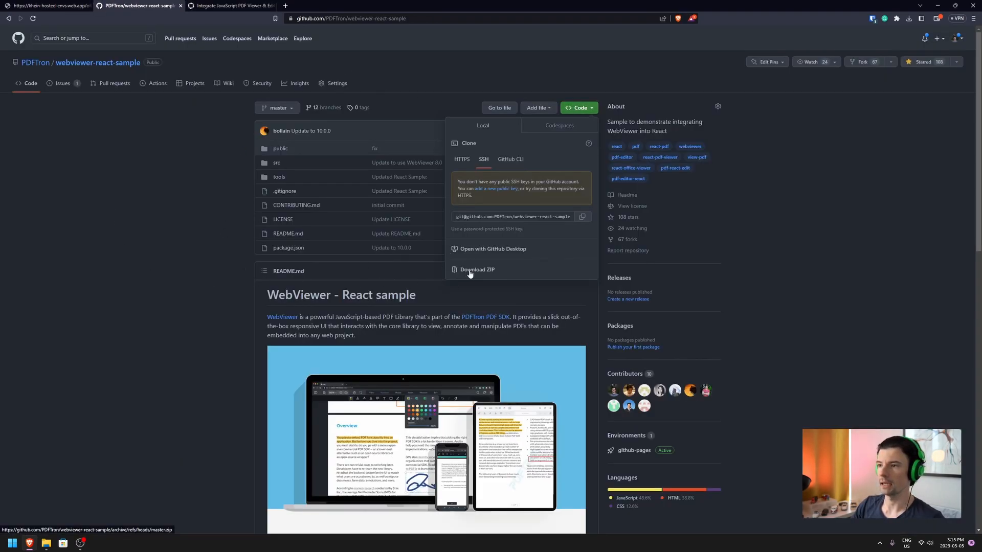
pyautogui.click(477, 270)
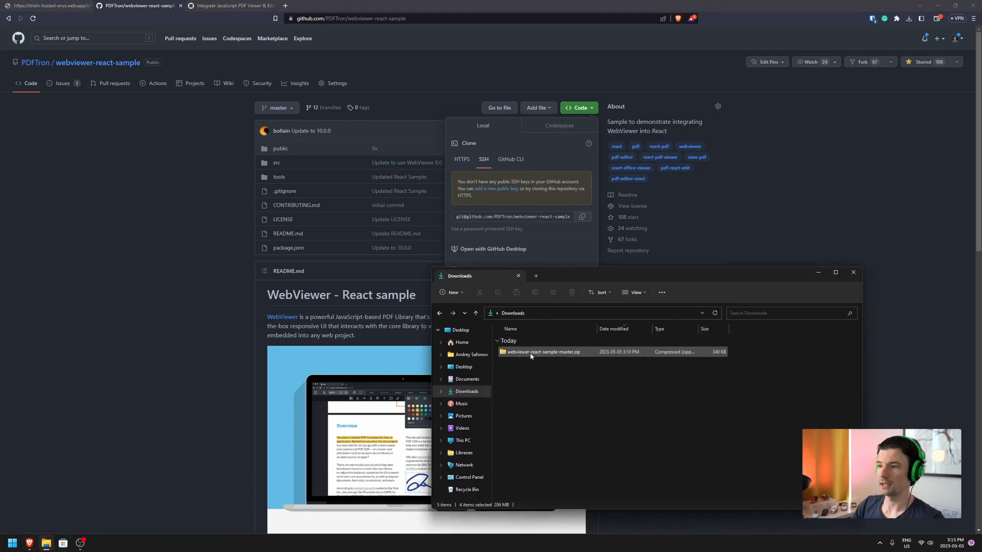
# Extract the ZIP with 7-Zip to webviewer-react-sample-master and open it with Code.
pyautogui.rightClick(541, 351)
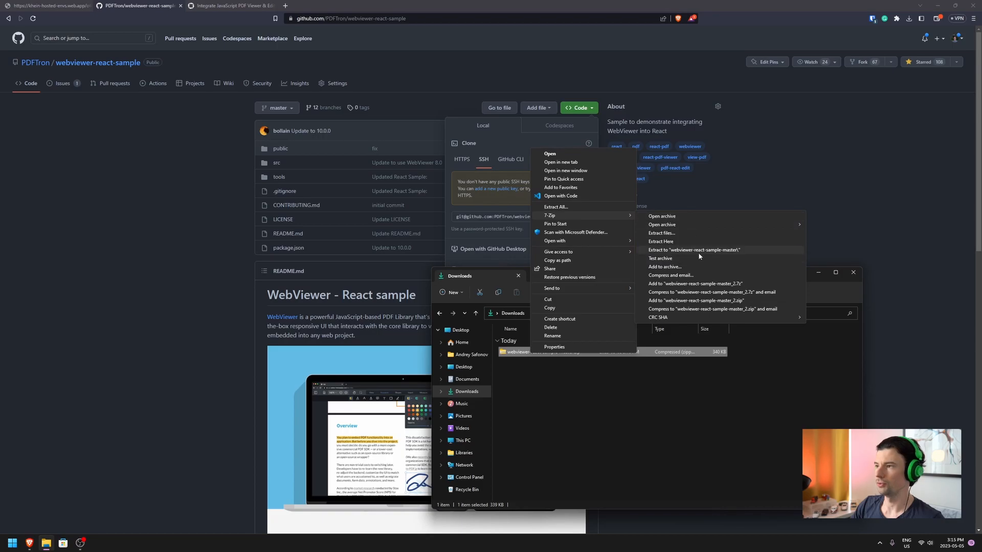
pyautogui.click(694, 250)
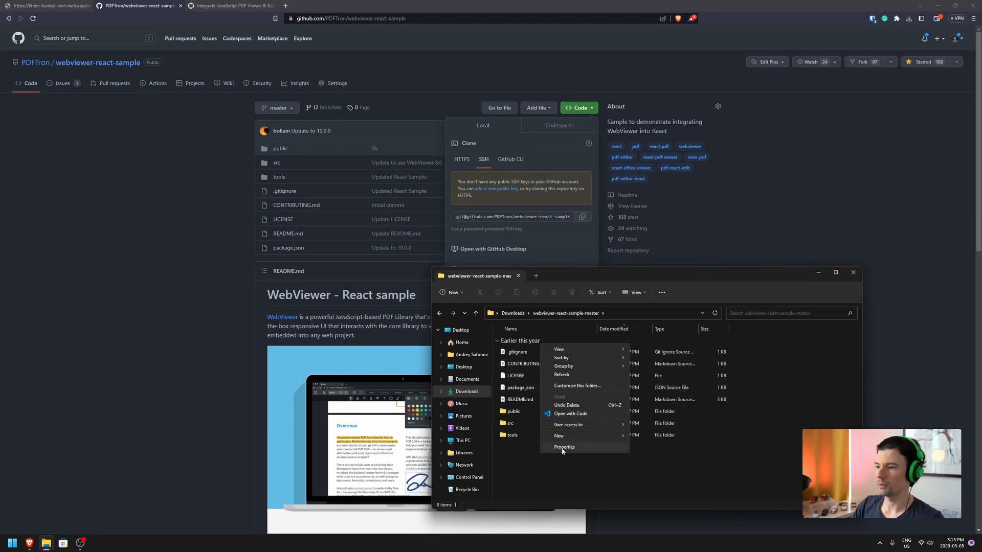
pyautogui.click(564, 446)
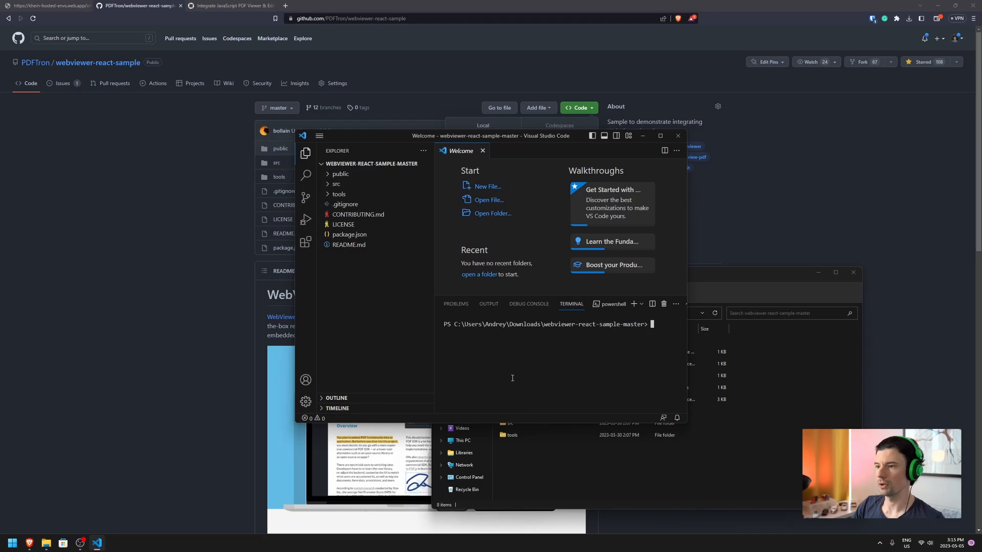
# Install the project's dependencies by running npm i in the terminal.
pyautogui.write('npm')
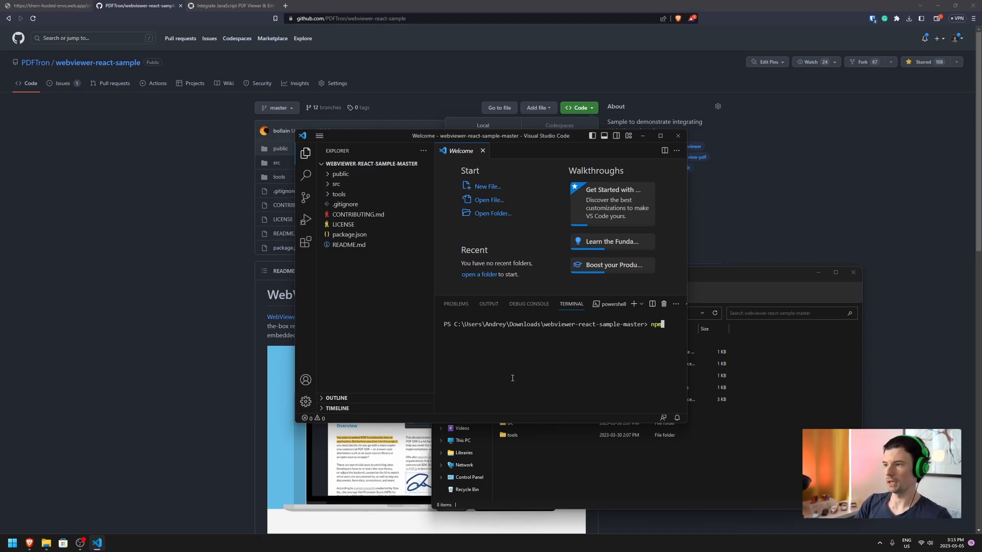
pyautogui.write('i')
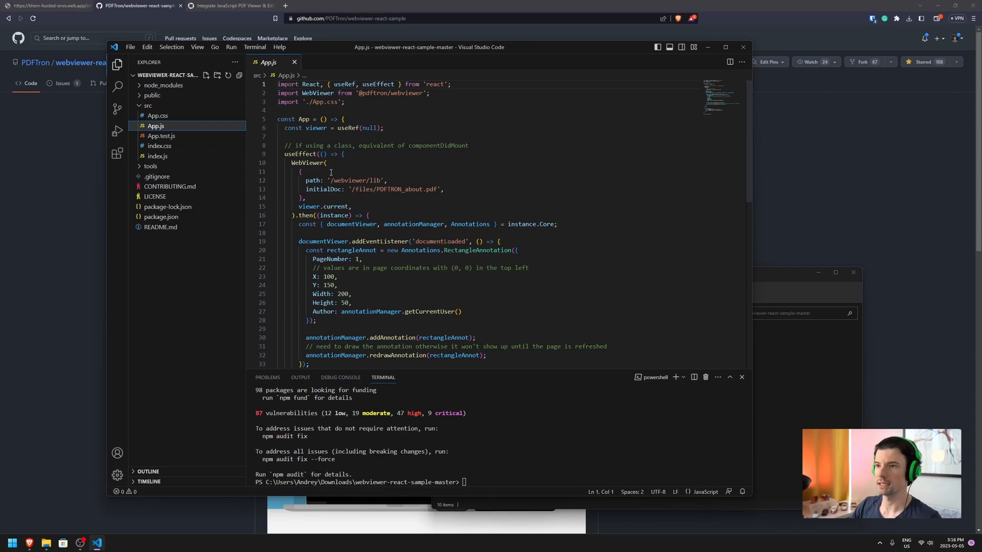
pyautogui.scroll(-3)
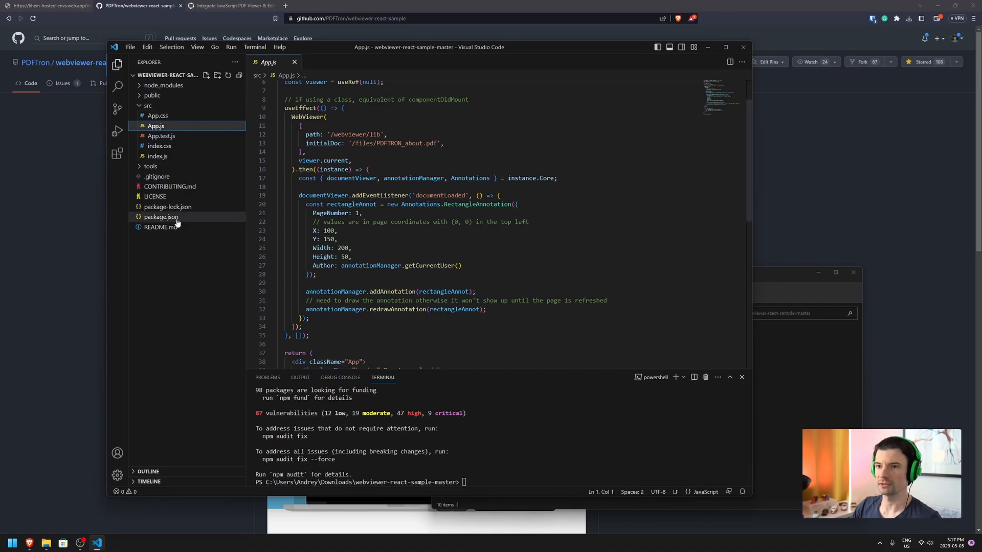
# Open package.json to review its scripts and expand the public folder.
pyautogui.click(161, 217)
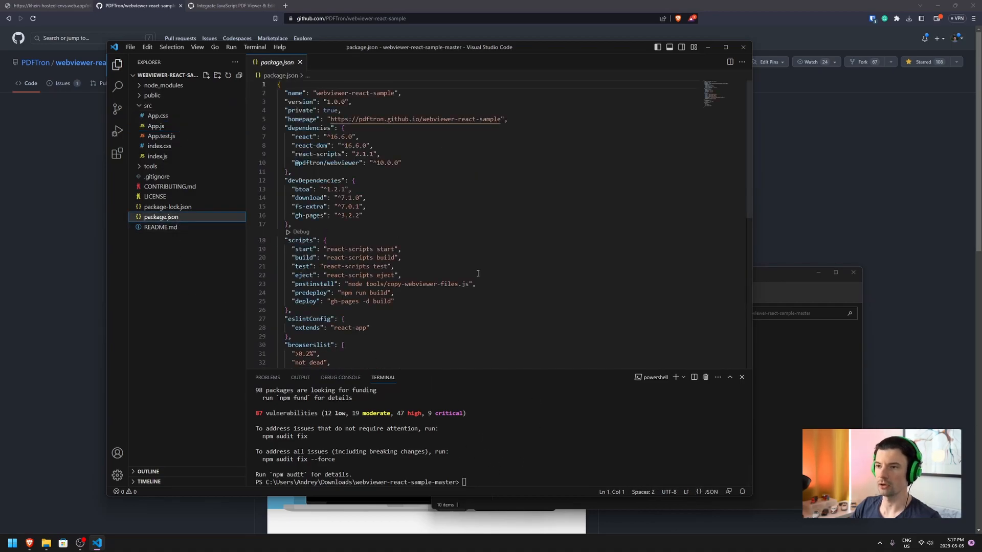
pyautogui.moveTo(465, 293)
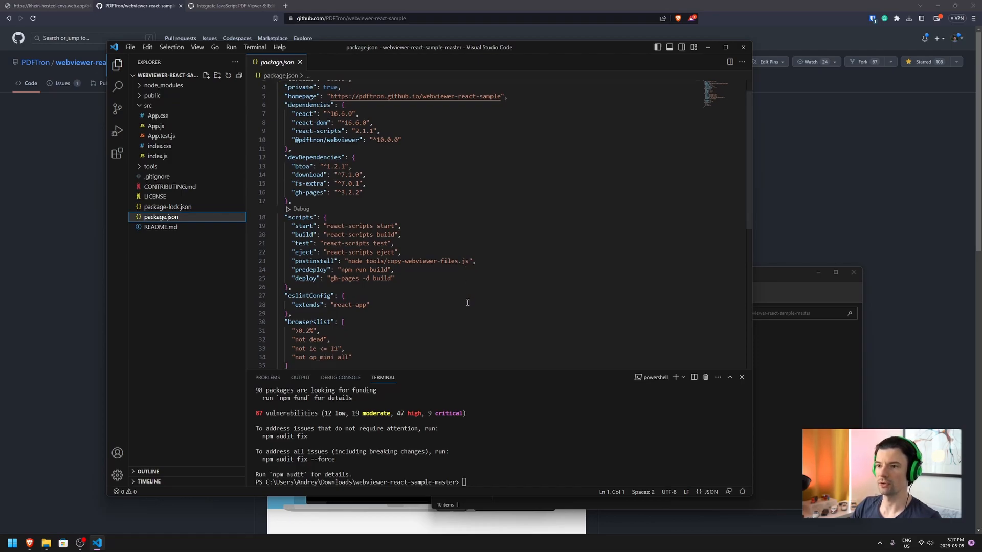
pyautogui.scroll(-3)
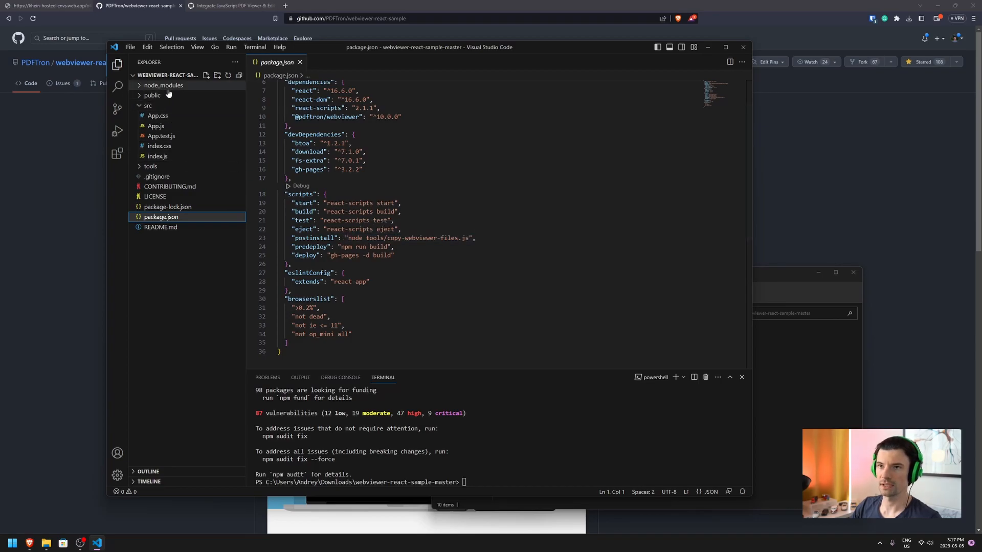
pyautogui.click(151, 96)
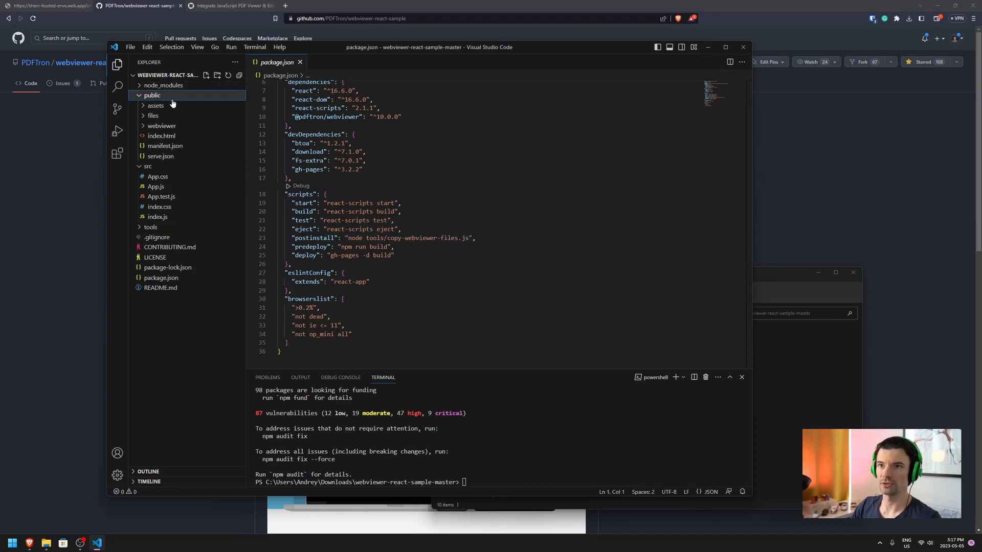
pyautogui.moveTo(161, 126)
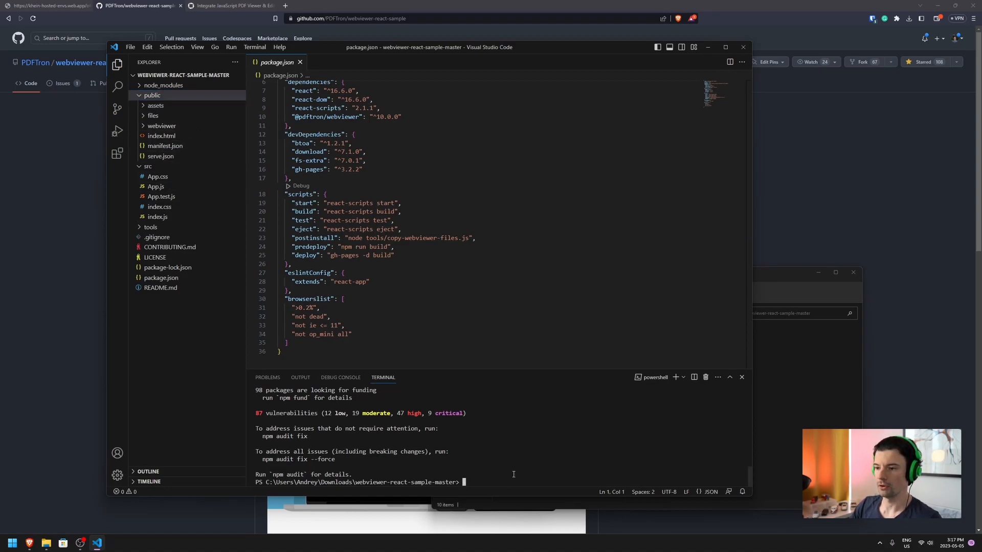
# Run npm start to serve the React sample at localhost:3000.
pyautogui.write('npm start')
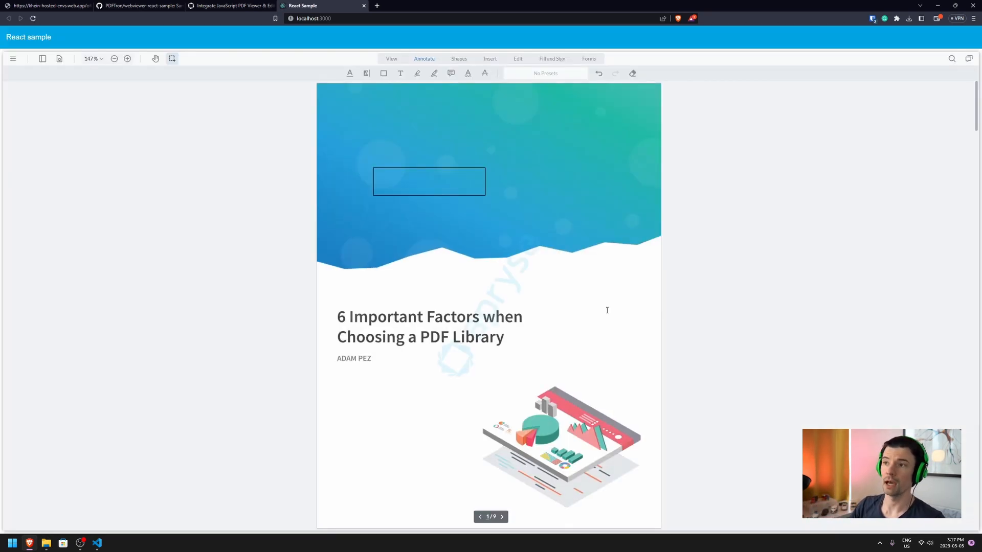
# Scroll the sample's PDF view, then switch back to the React Sample tab.
pyautogui.scroll(-3)
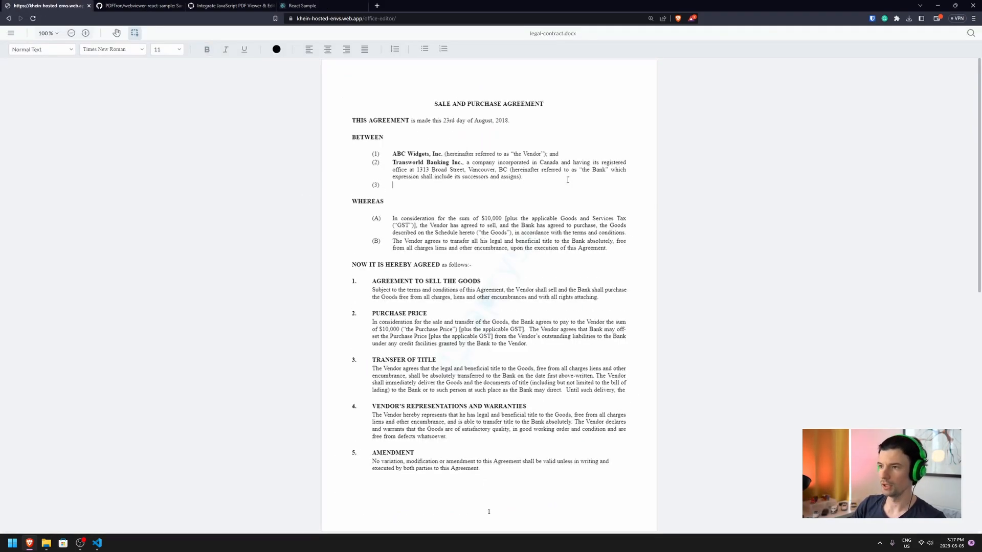
pyautogui.click(323, 5)
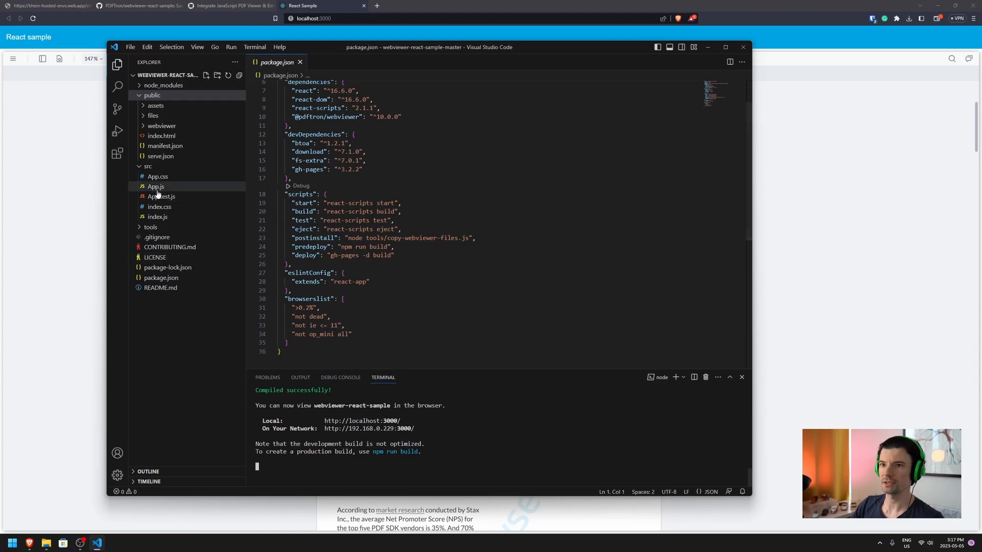
# In App.js, delete the initialDoc and annotation code and add enableOfficeEditing: true.
pyautogui.click(156, 187)
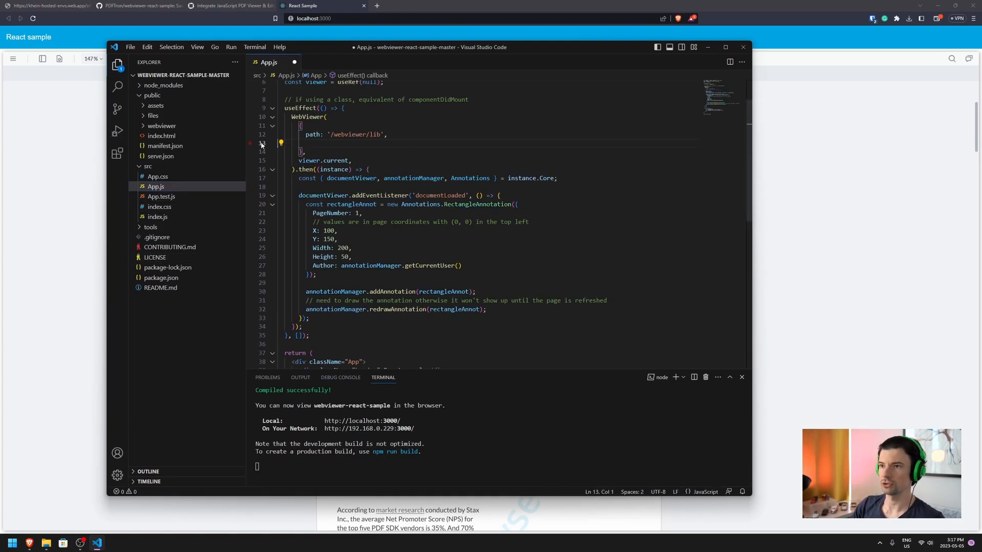
pyautogui.moveTo(337, 231); pyautogui.dragTo(309, 318)
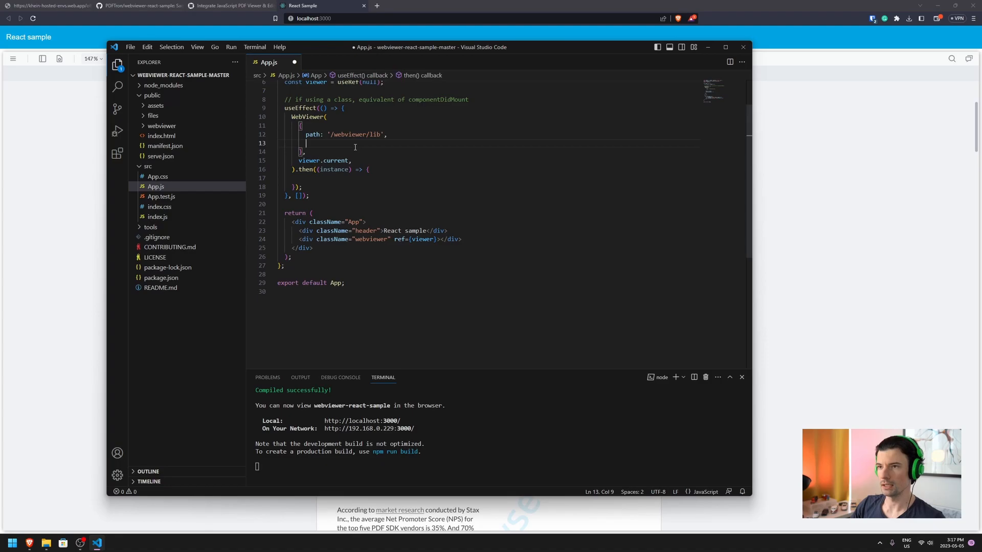
pyautogui.write('enable')
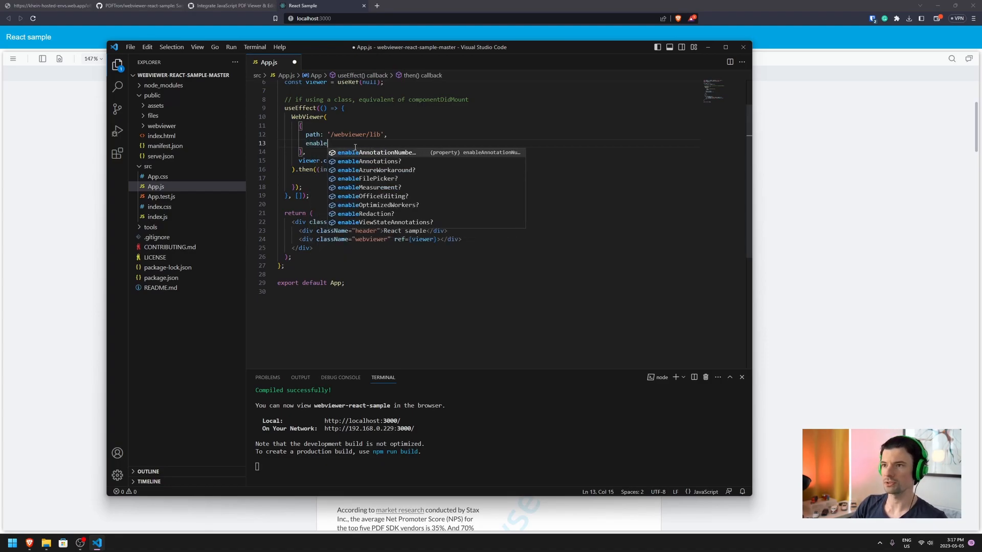
pyautogui.press('down')
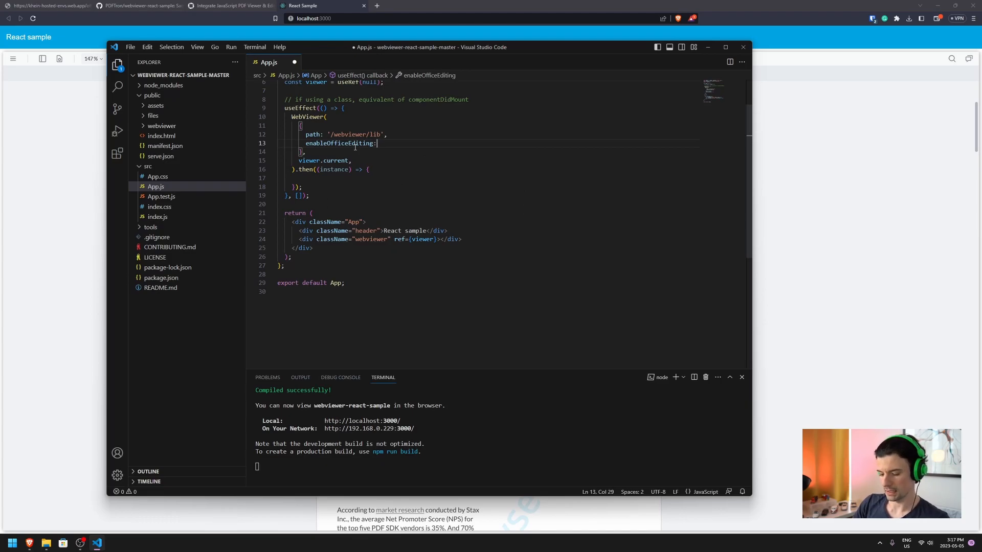
pyautogui.write('true')
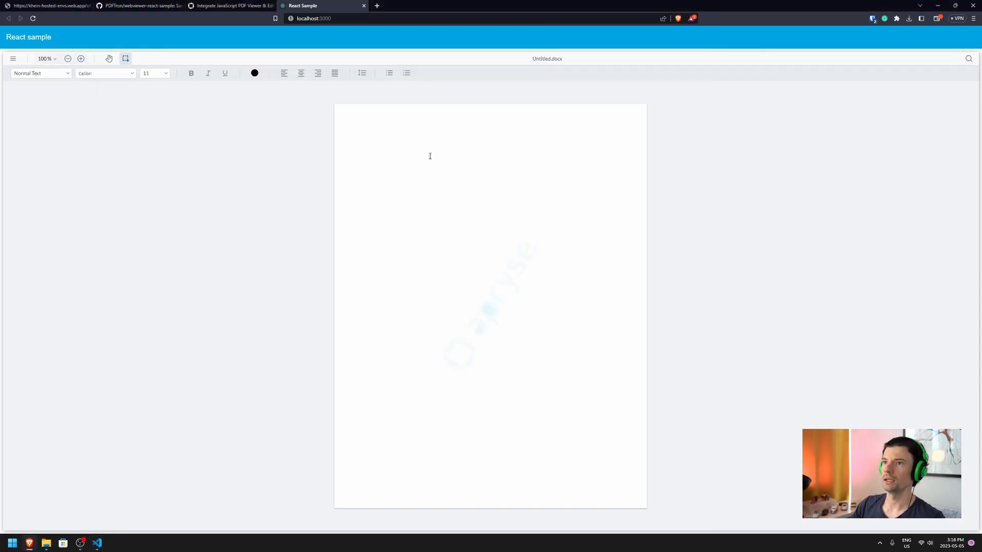
# Type 'Heading' at the top of Untitled.docx with 'Document' on the line below.
pyautogui.click(370, 145)
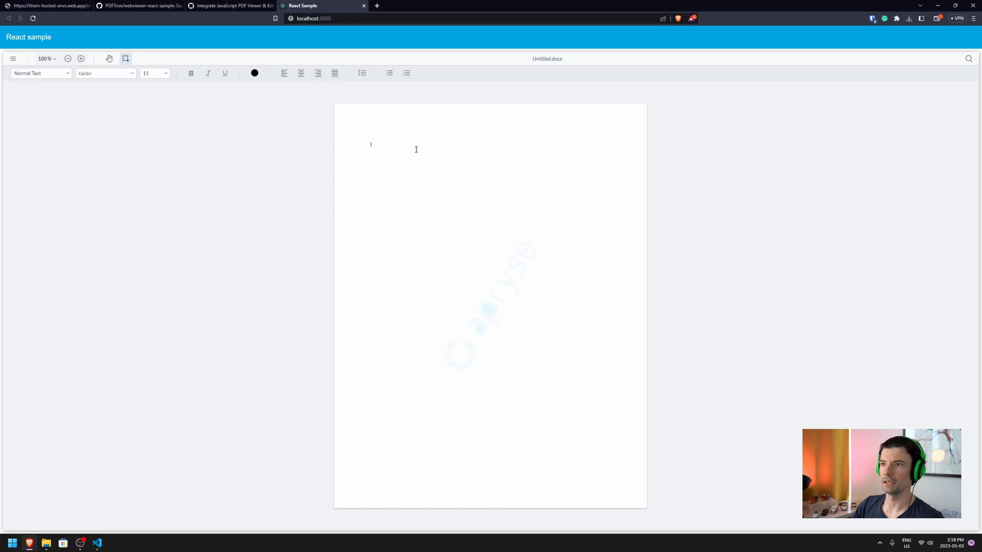
pyautogui.click(40, 73)
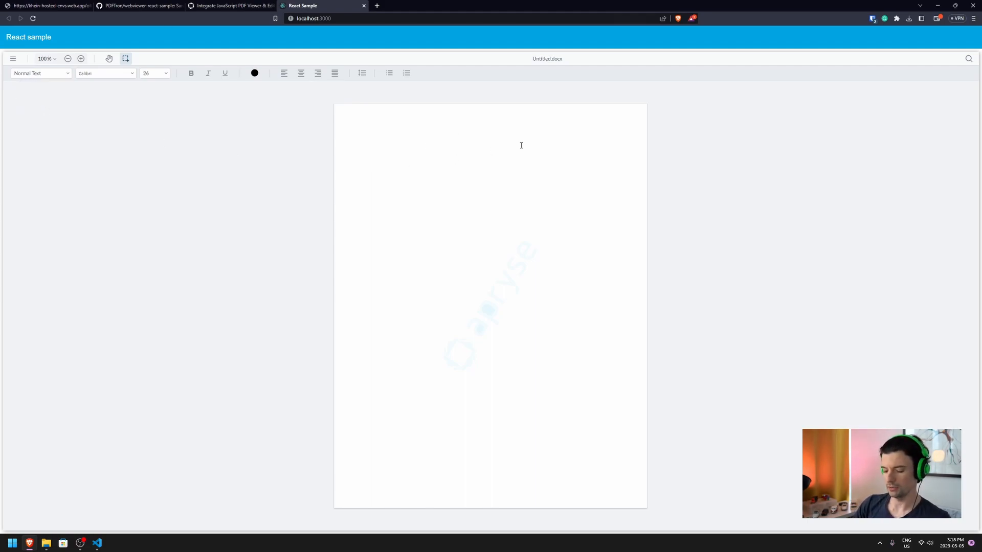
pyautogui.write('Heading')
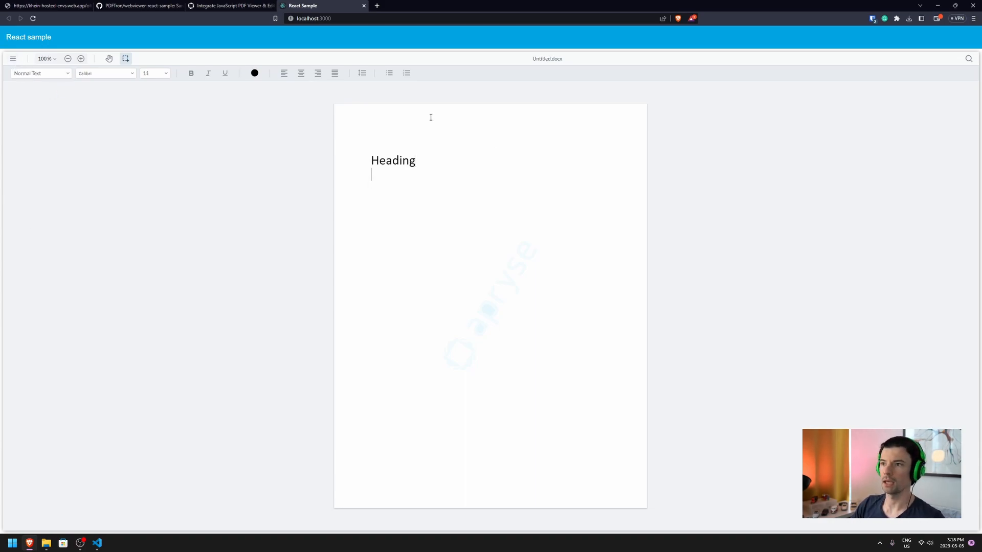
pyautogui.write('Document')
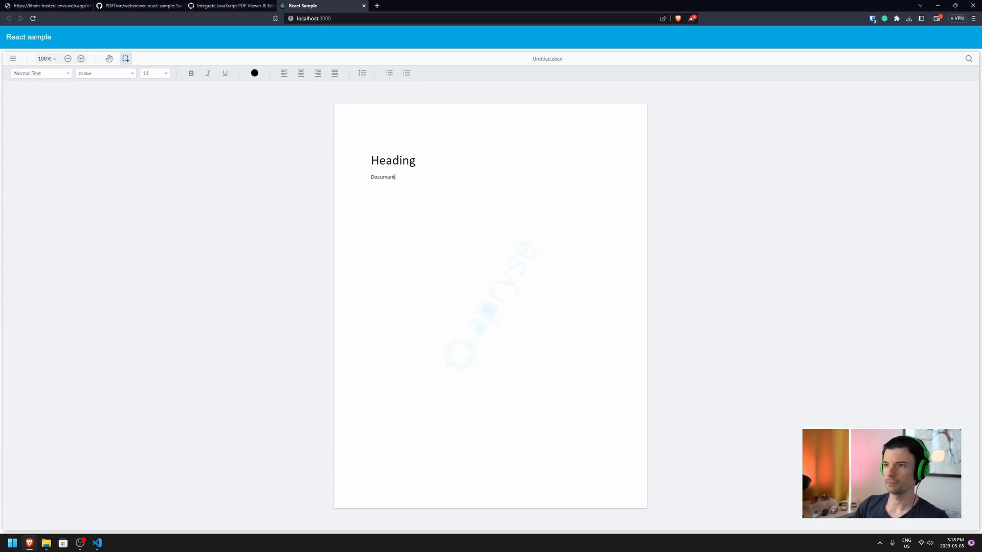